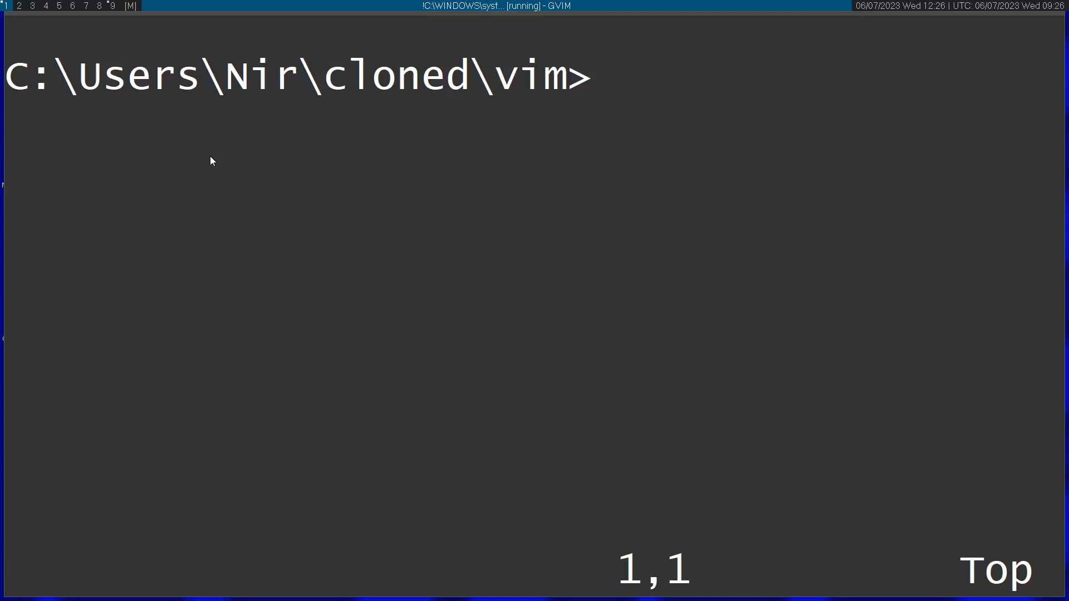
- Run ctags -R src in the terminal to build a tags file for the vim source
{"action": "type", "text": "ctags -"}
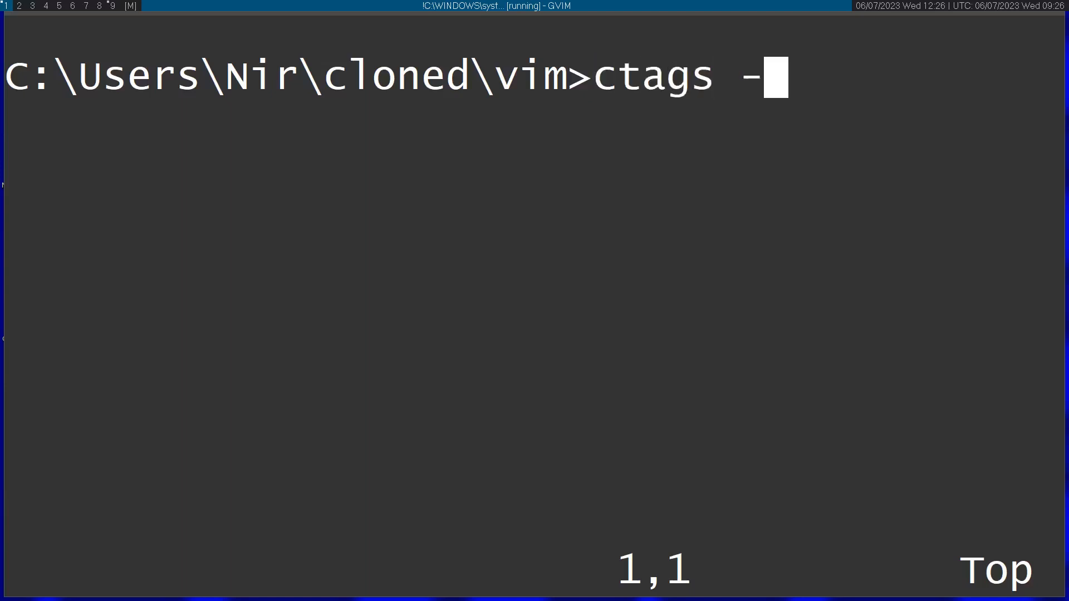
{"action": "type", "text": "R"}
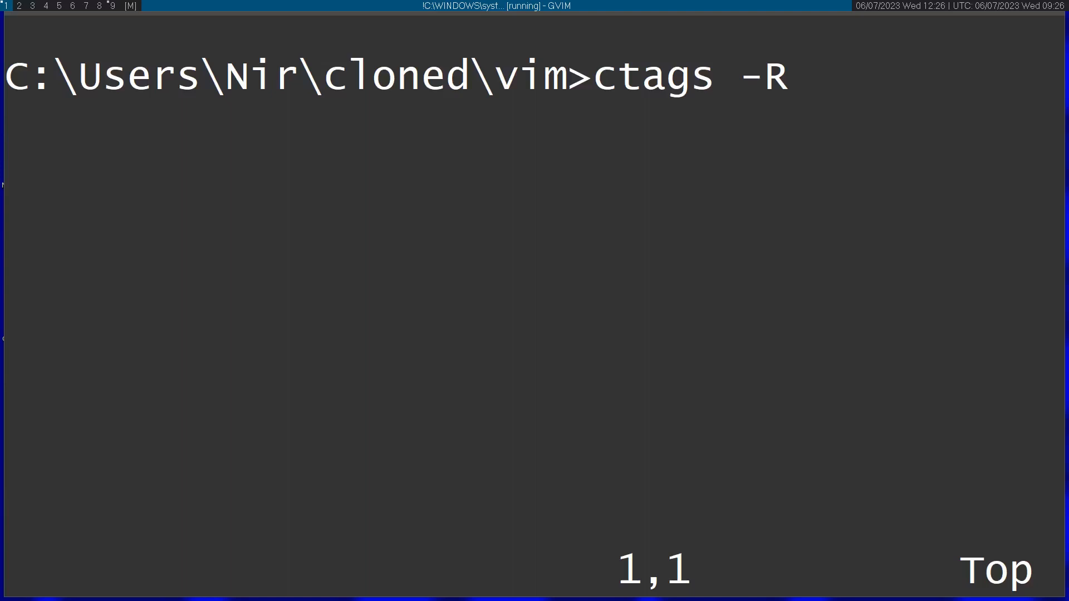
{"action": "type", "text": "src"}
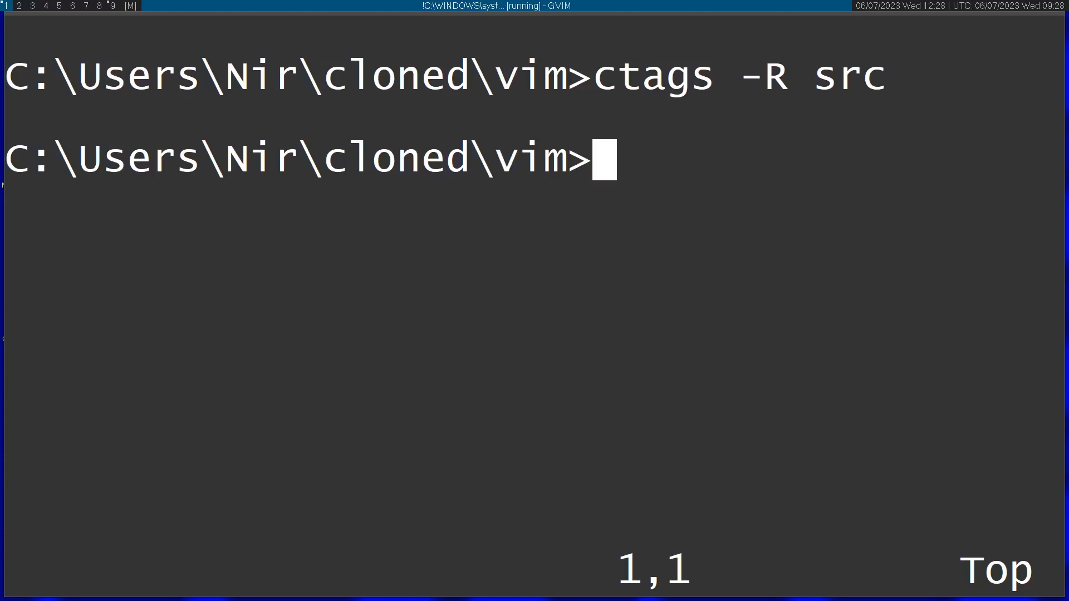
{"action": "type", "text": ":ne"}
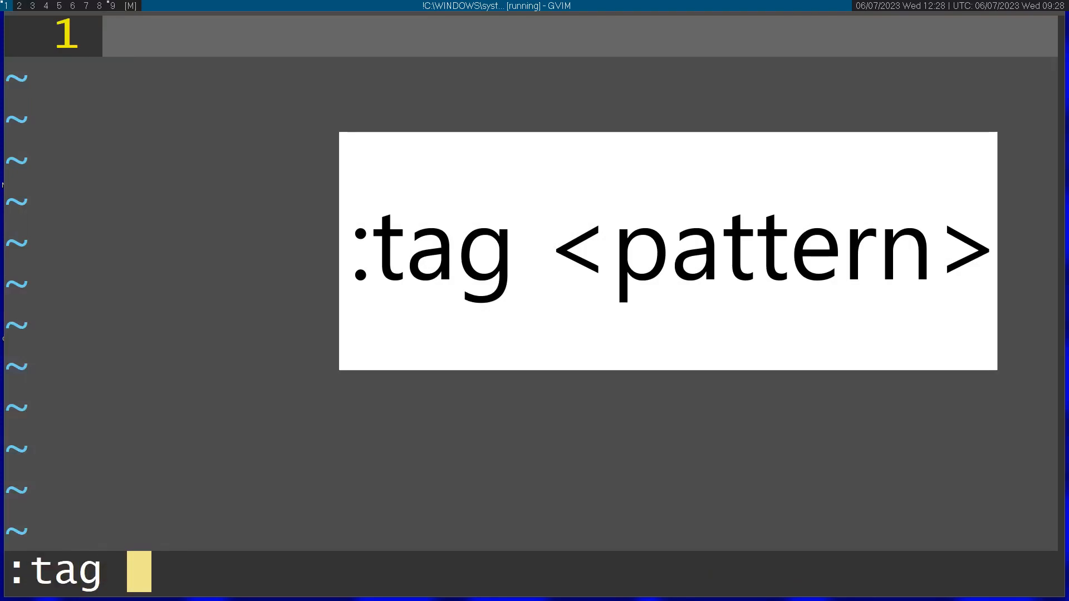
- Use :tag *argdedupe to land on ex_argdedupe's definition in src/arglist.c in a split window
{"action": "type", "text": "*ar"}
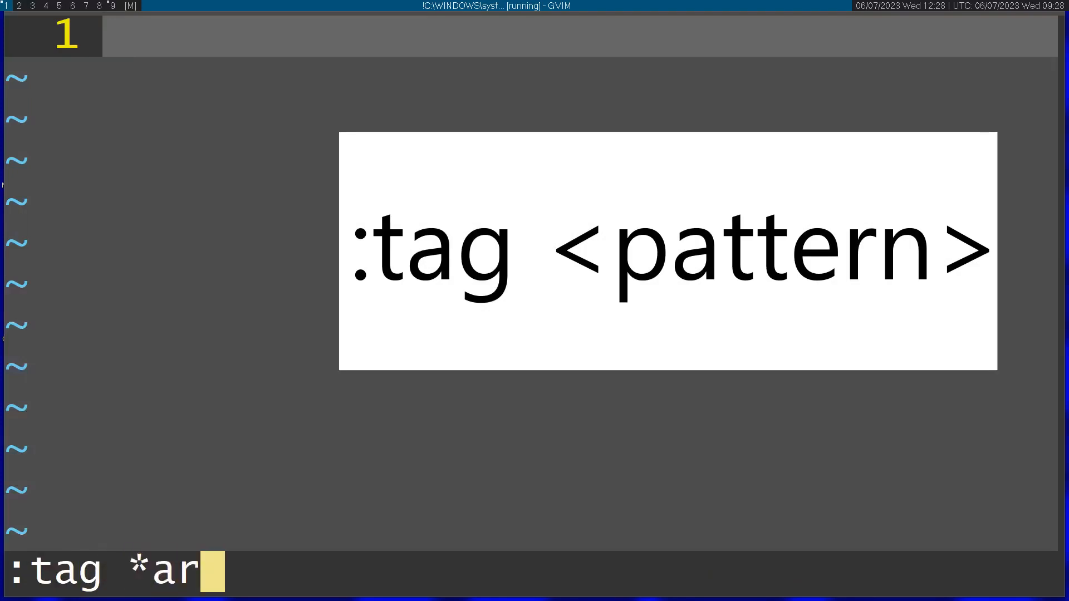
{"action": "type", "text": "gdedupe"}
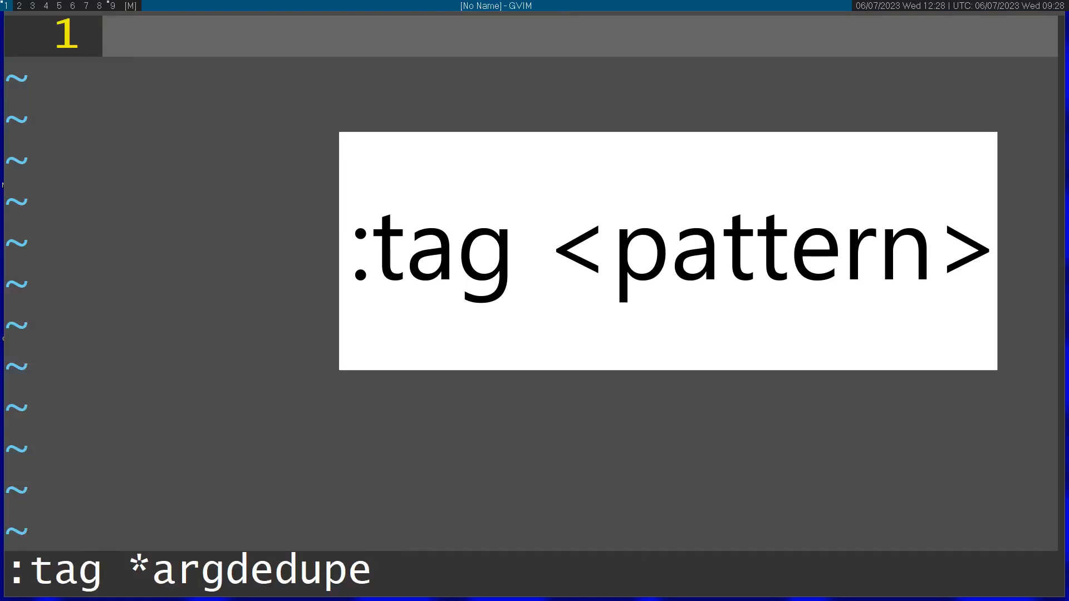
{"action": "key", "text": "Tab"}
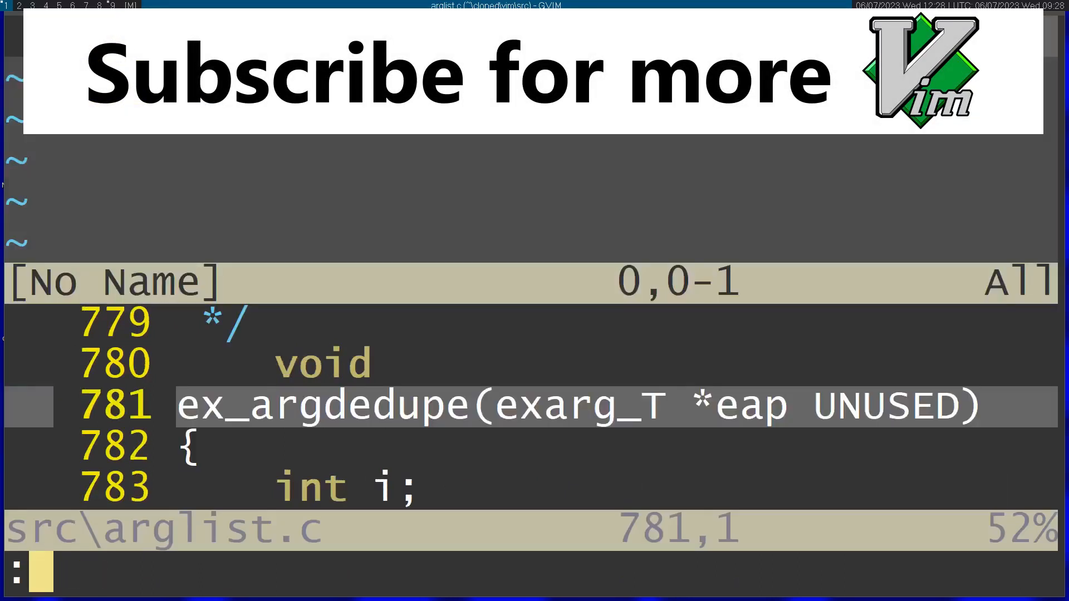
- Run :tag argdedupe again to reach Test_argdedupe in testdir/test_arglist.vim
{"action": "type", "text": ":tag"}
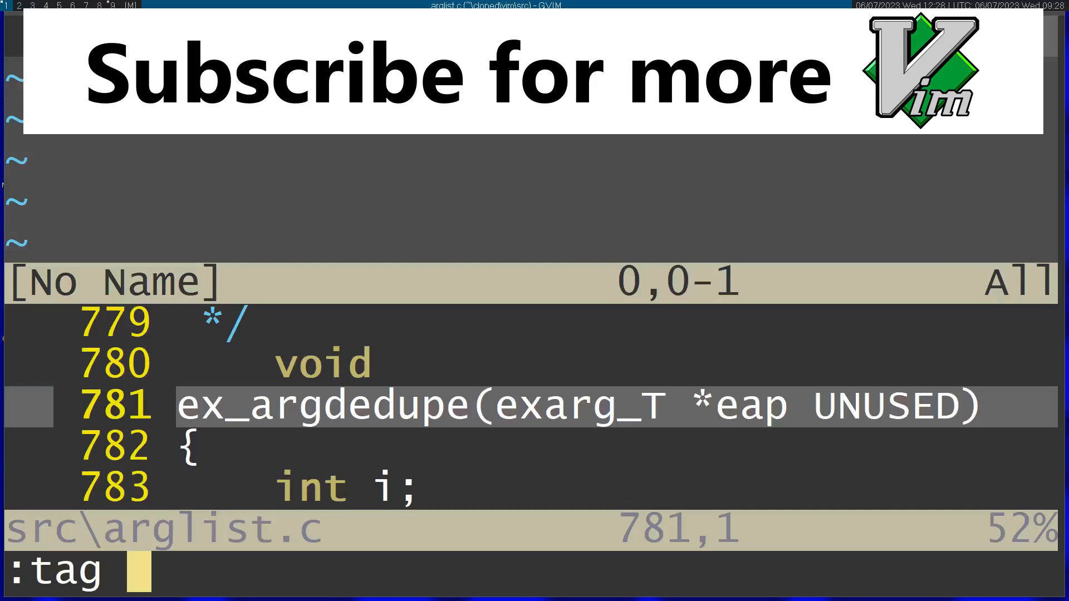
{"action": "type", "text": "argdedupe"}
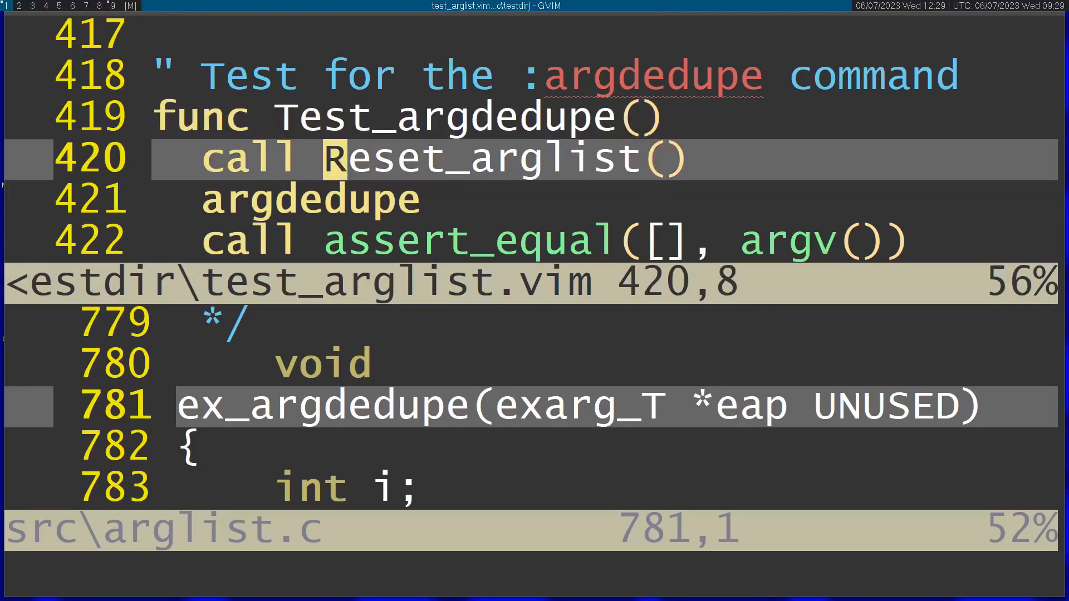
- Jump with Ctrl+] from the Reset_arglist call to its definition near the top of test_arglist.vim
{"action": "key", "text": "ctrl+]"}
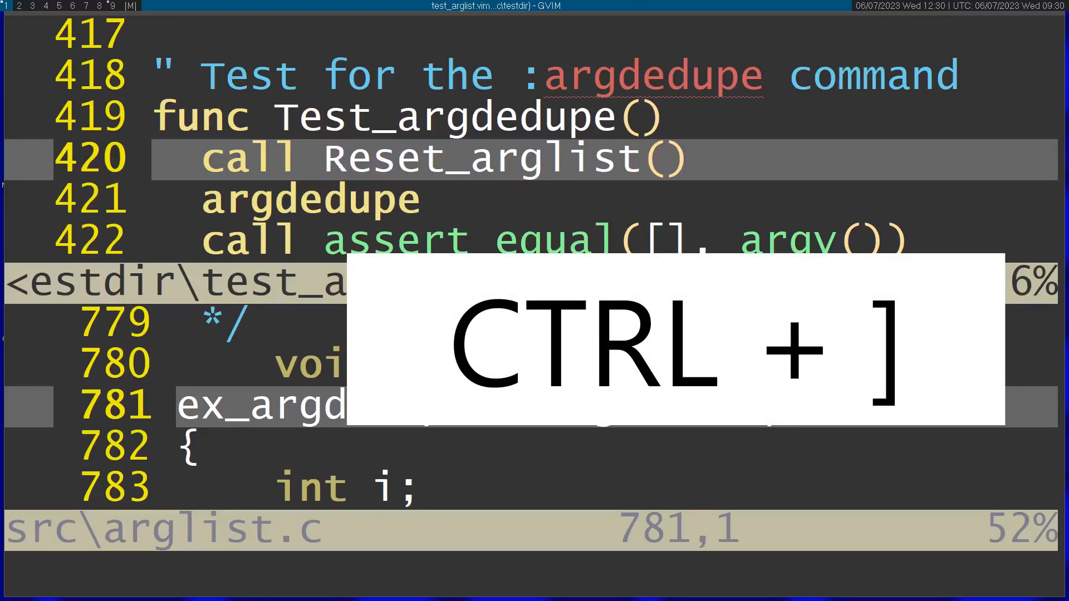
{"action": "key", "text": "ctrl+]"}
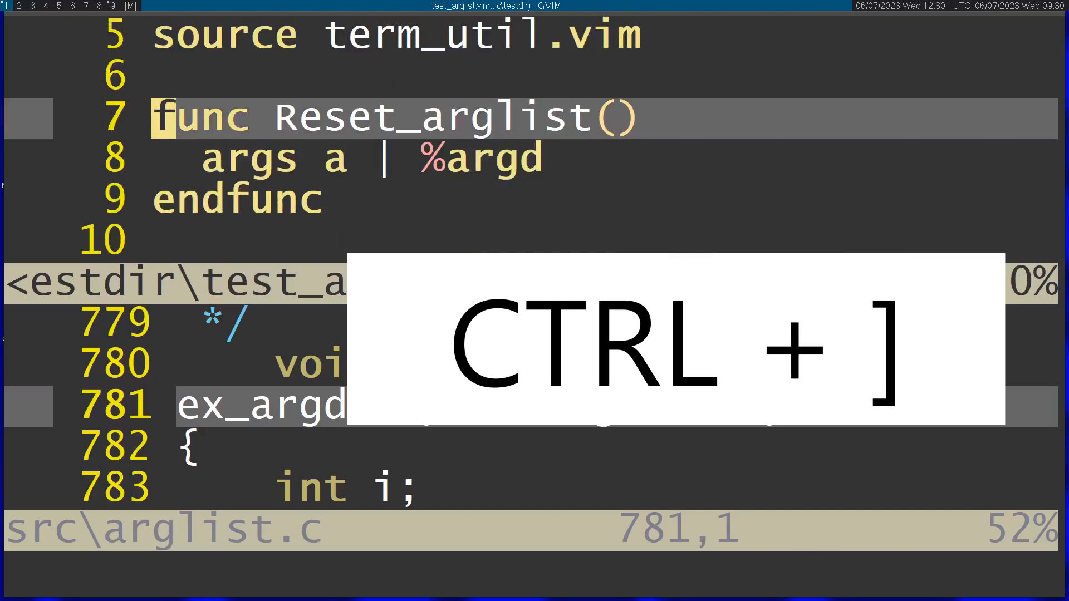
{"action": "key", "text": "ctrl+]"}
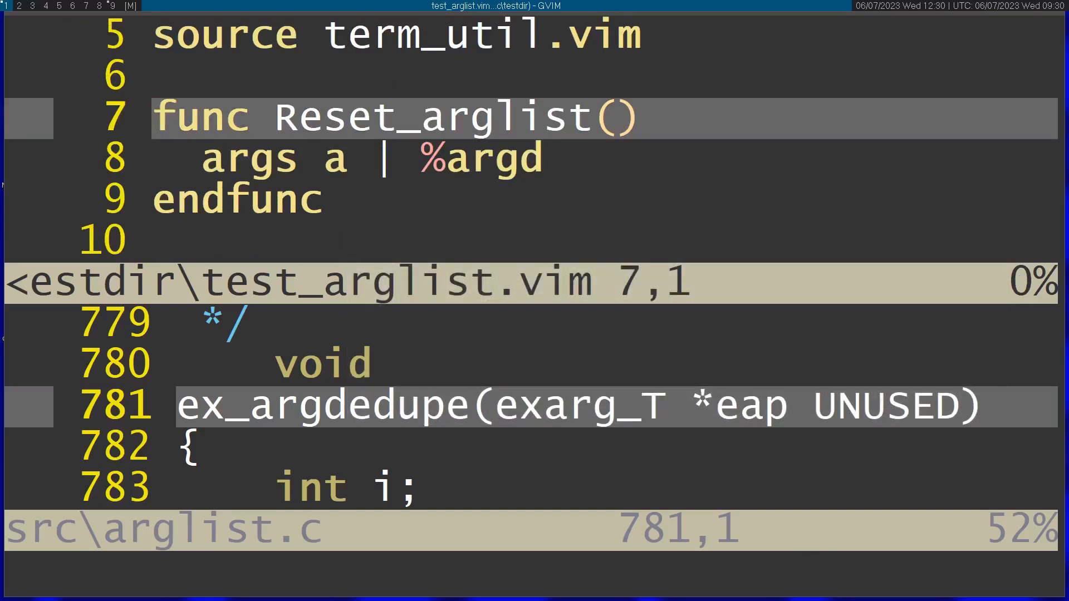